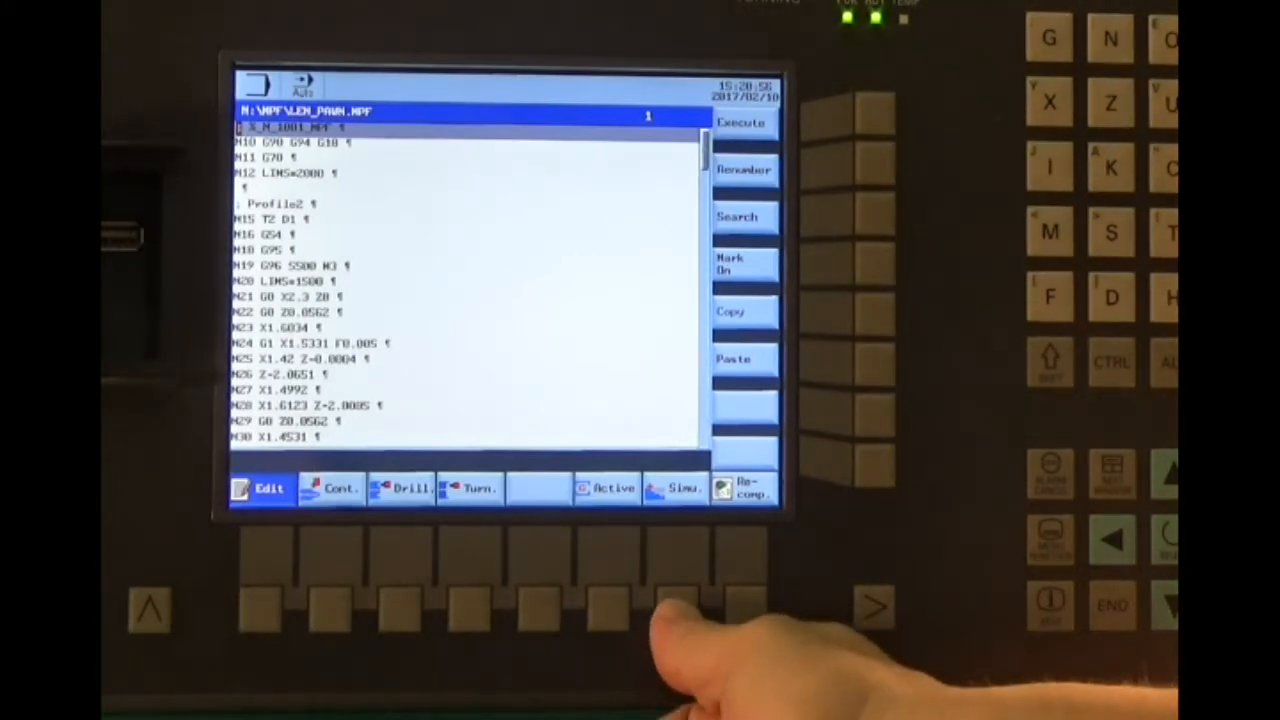
Step: Switch the edited part program into the Program simulation window via the Simu. softkey
{"action": "left_click", "coordinate": [676, 488]}
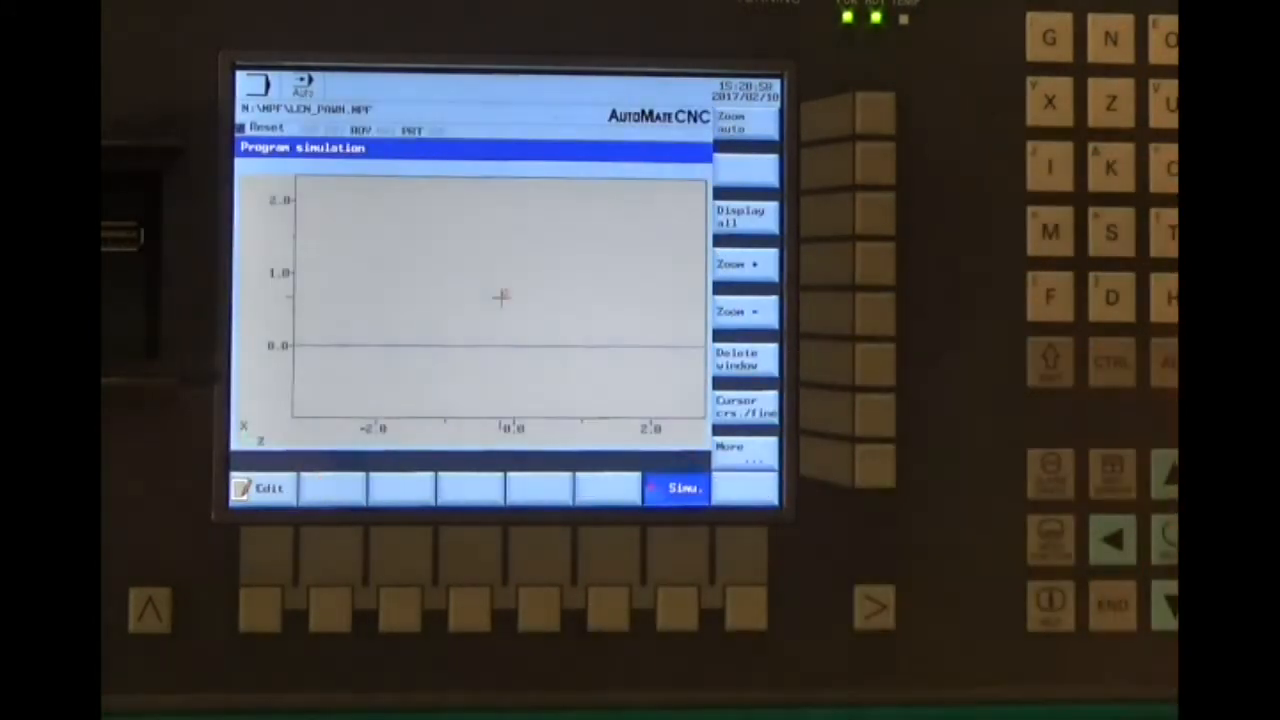